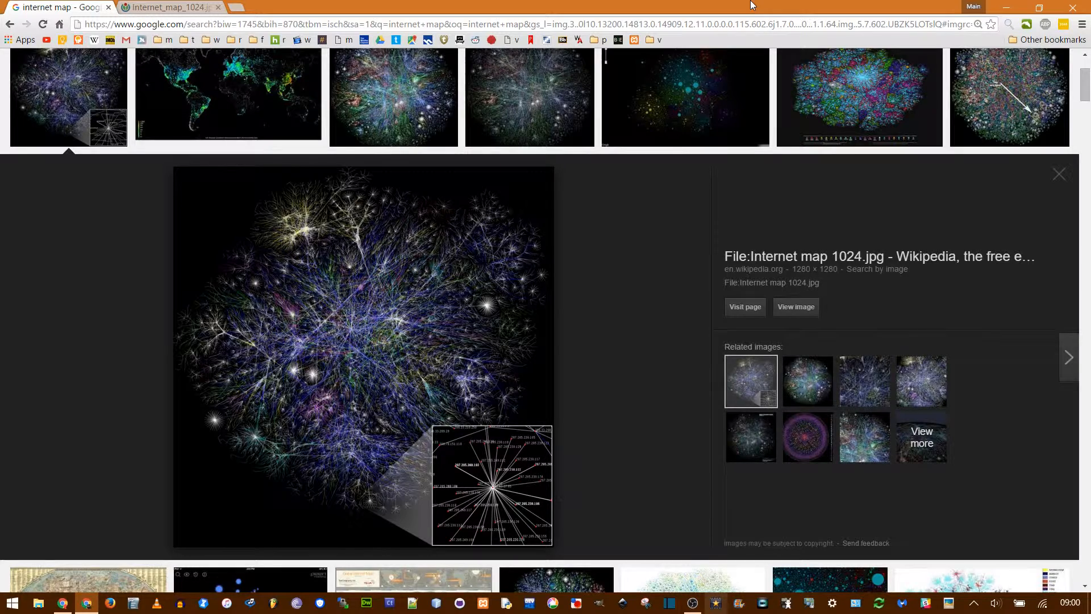
pyautogui.moveTo(1047, 556)
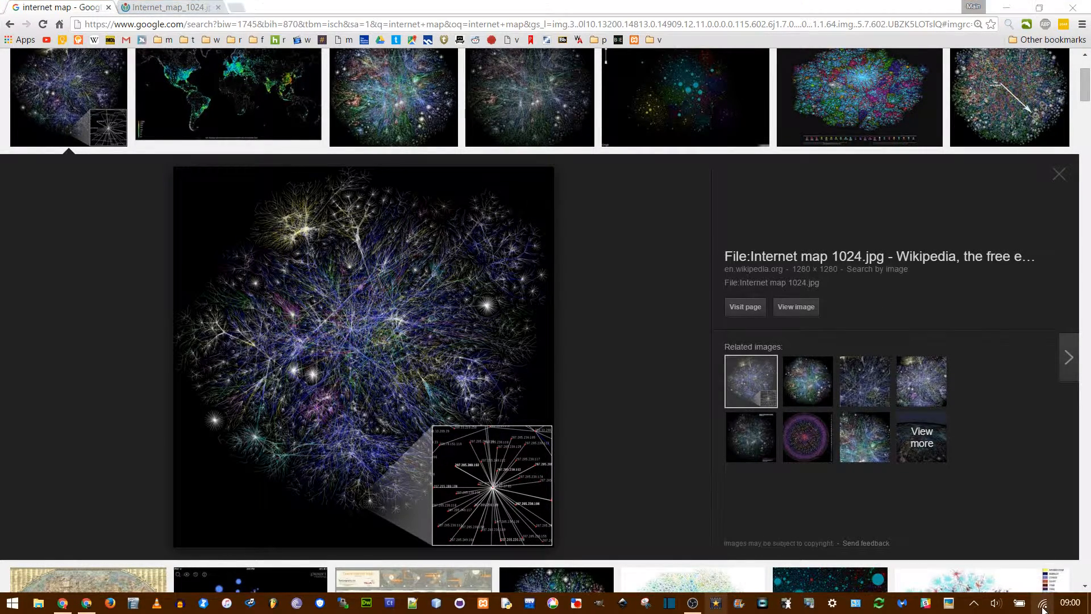
# - Open Network and Sharing Center from the taskbar network icon to view the 1sun network
pyautogui.click(1043, 603)
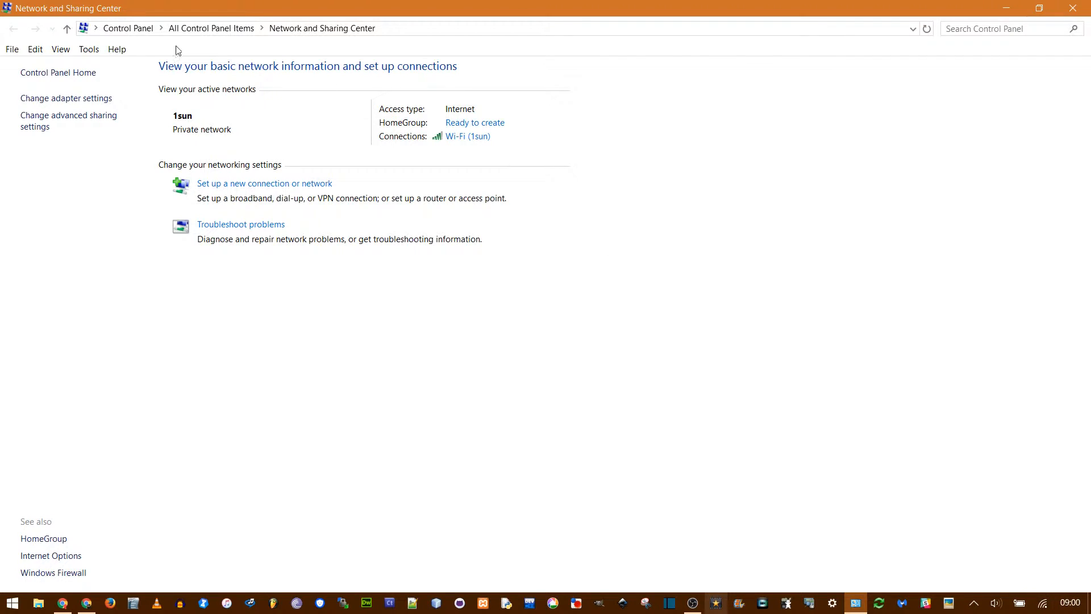
# - Return to Control Panel and list all items as Small icons
pyautogui.click(128, 28)
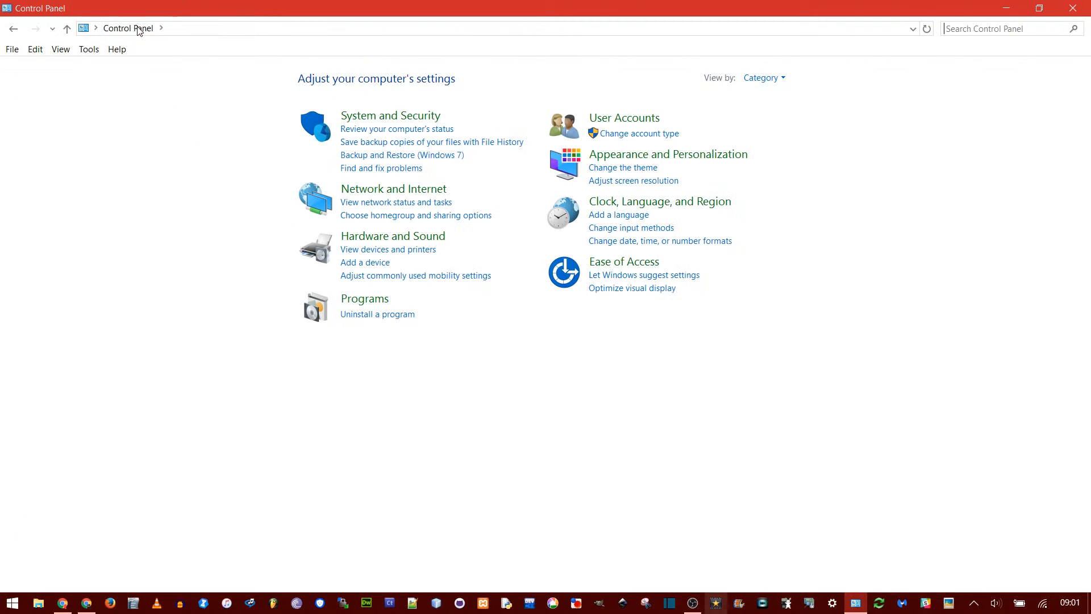
pyautogui.click(762, 78)
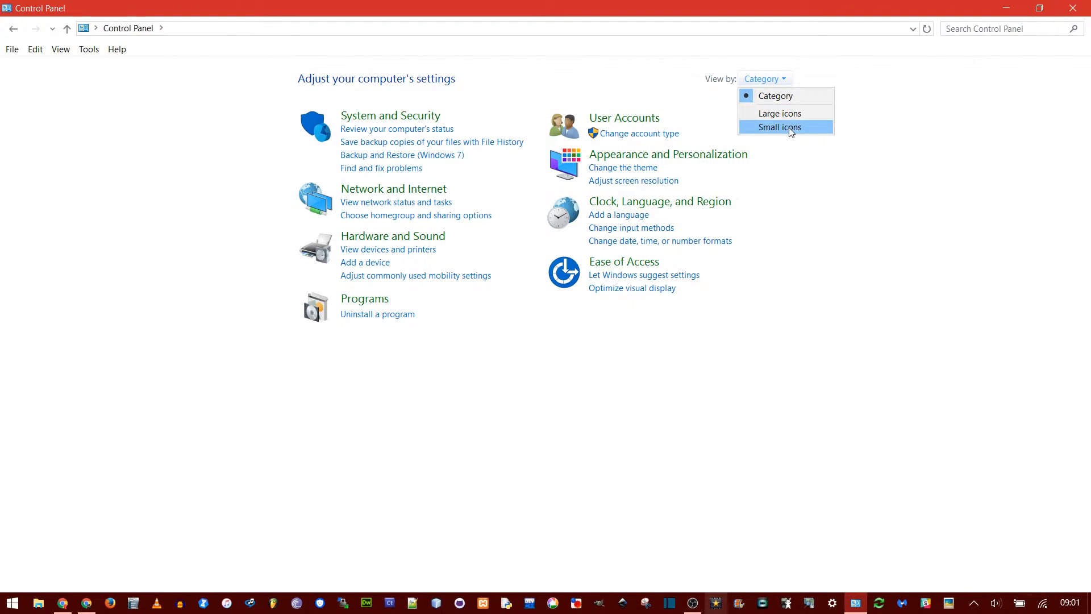
pyautogui.click(778, 127)
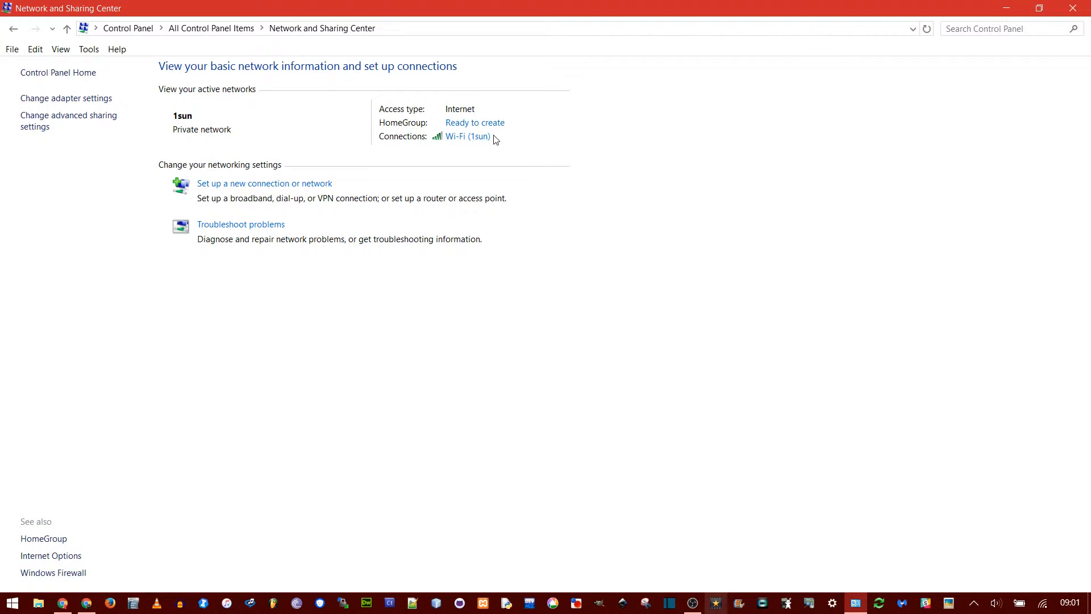
# - In the Wi-Fi (1sun) Wireless Properties Security tab, tick Show characters to reveal the key
pyautogui.click(468, 136)
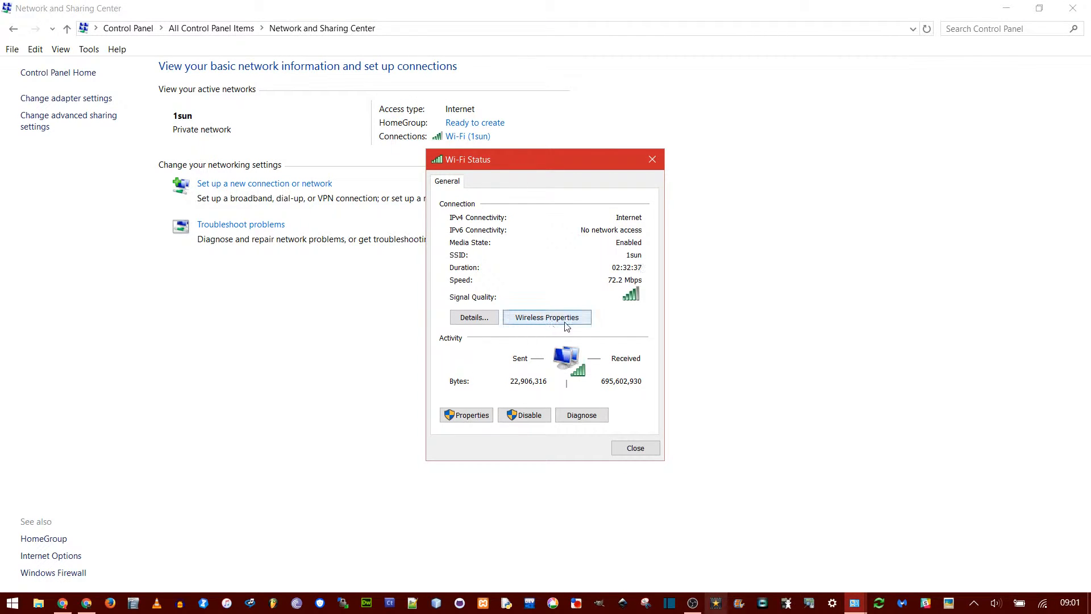
pyautogui.click(547, 317)
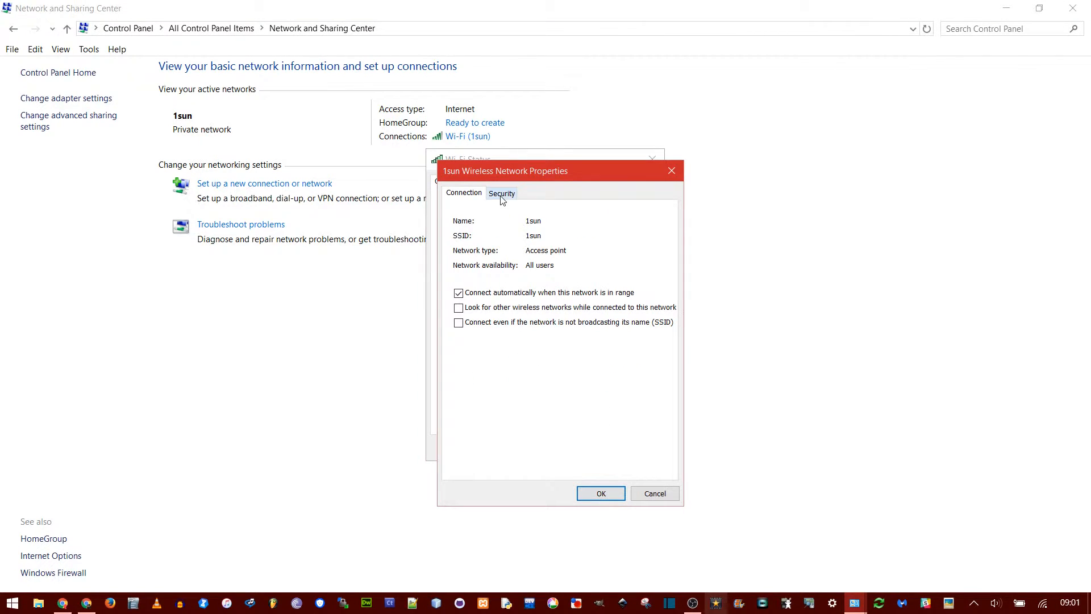
pyautogui.click(501, 193)
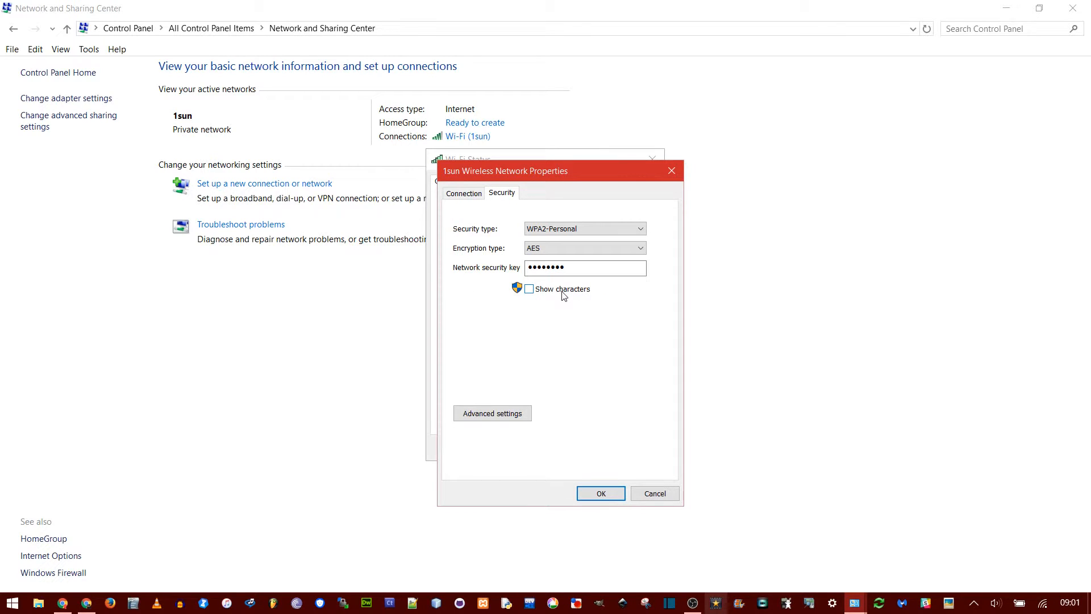
pyautogui.click(529, 289)
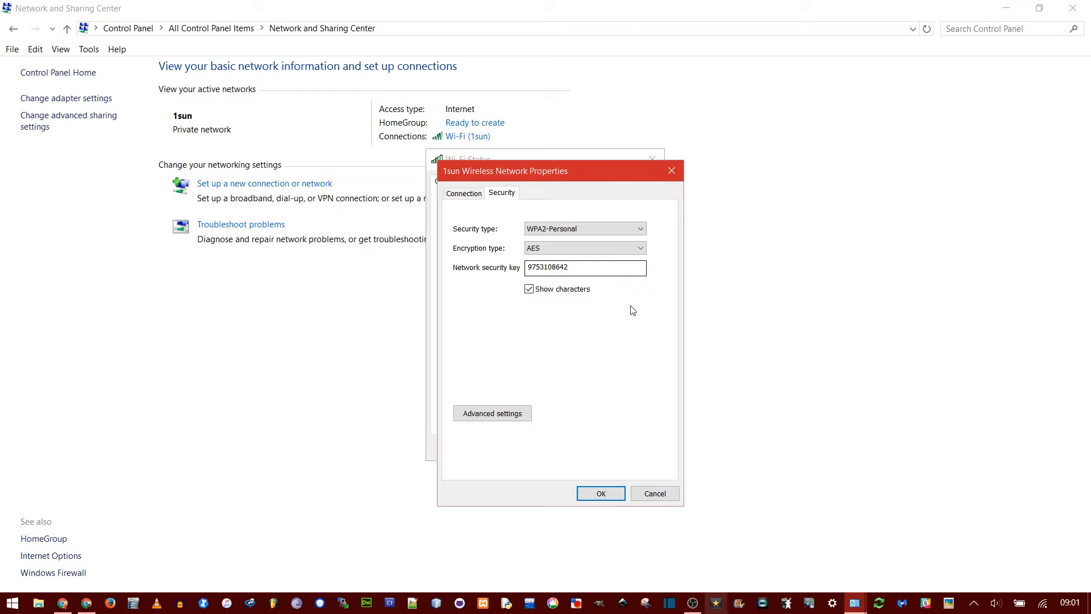